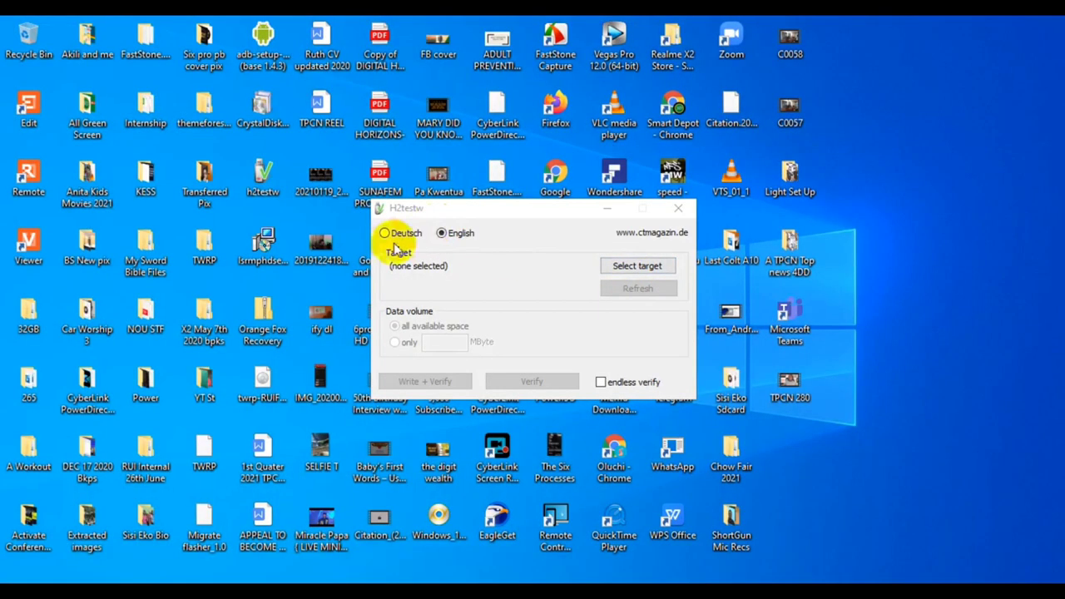
- Switch the language to Deutsch and back to English, then choose SDXC (G:) as the target
left_click(383, 233)
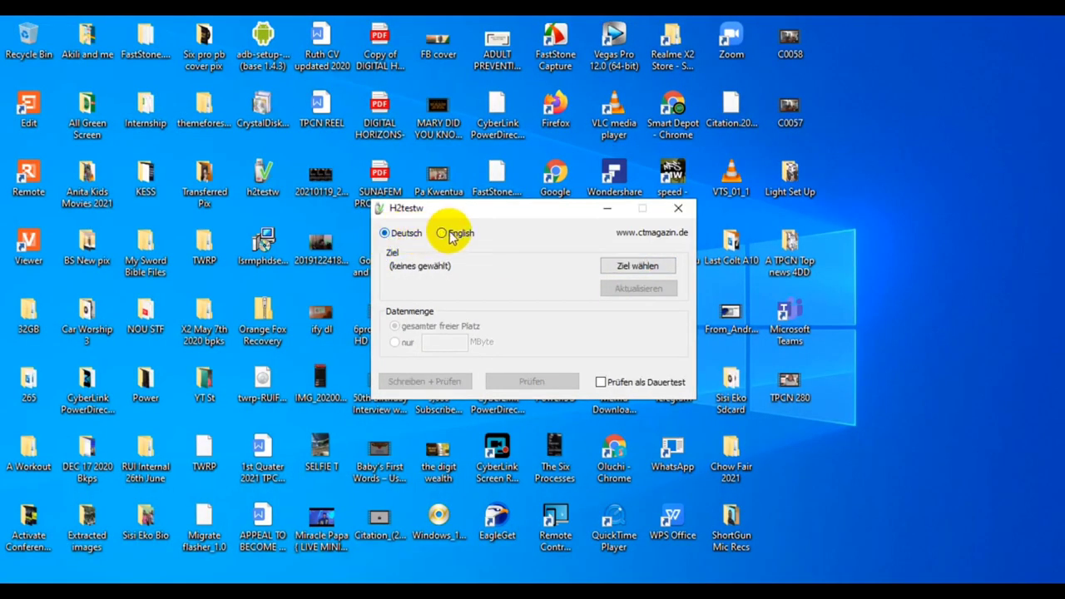
left_click(442, 233)
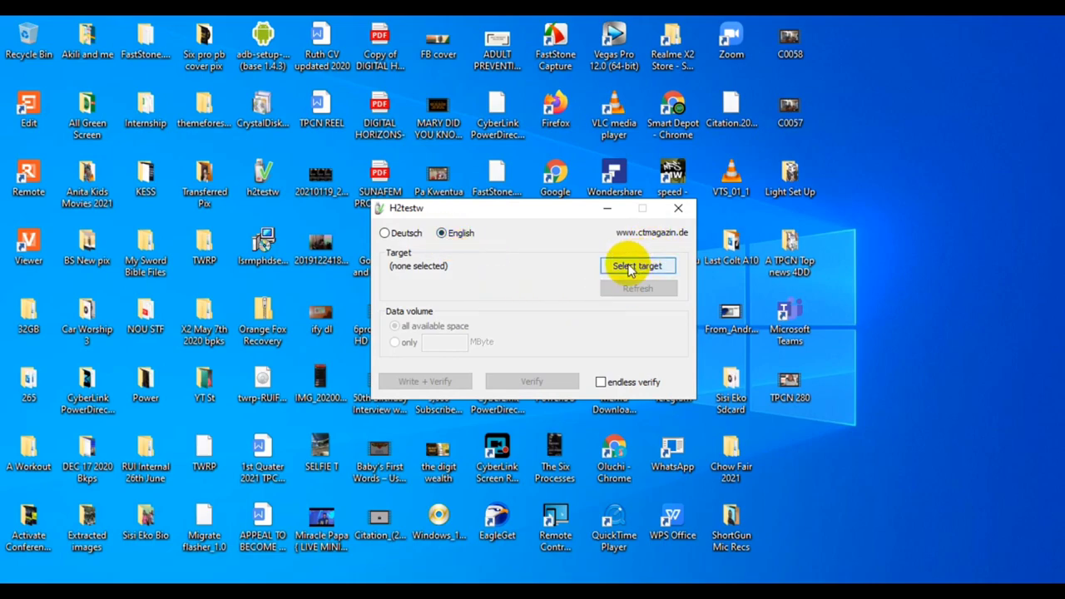
left_click(637, 266)
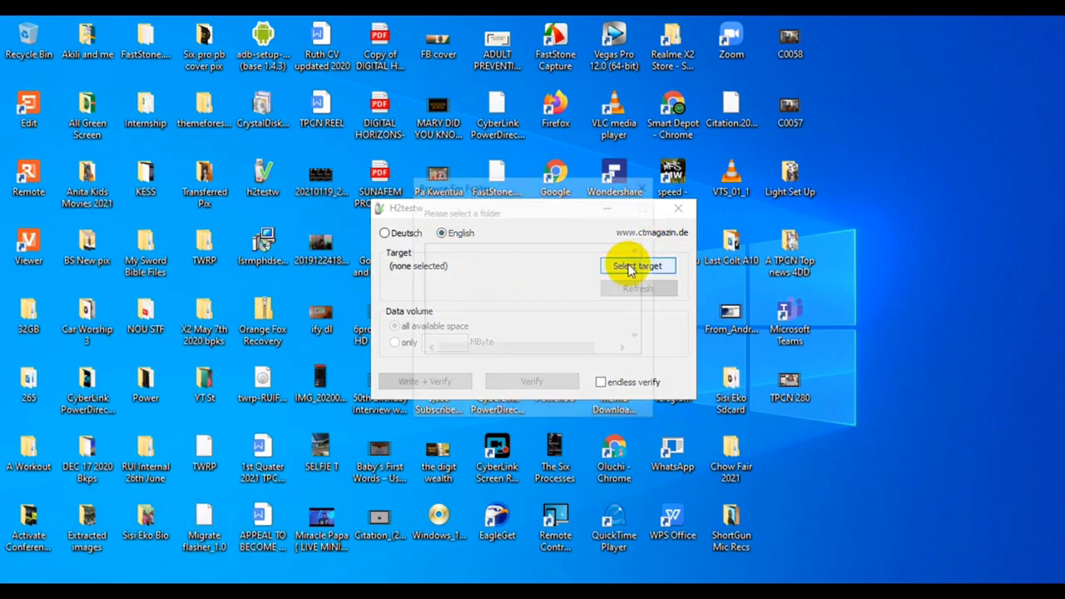
left_click(637, 266)
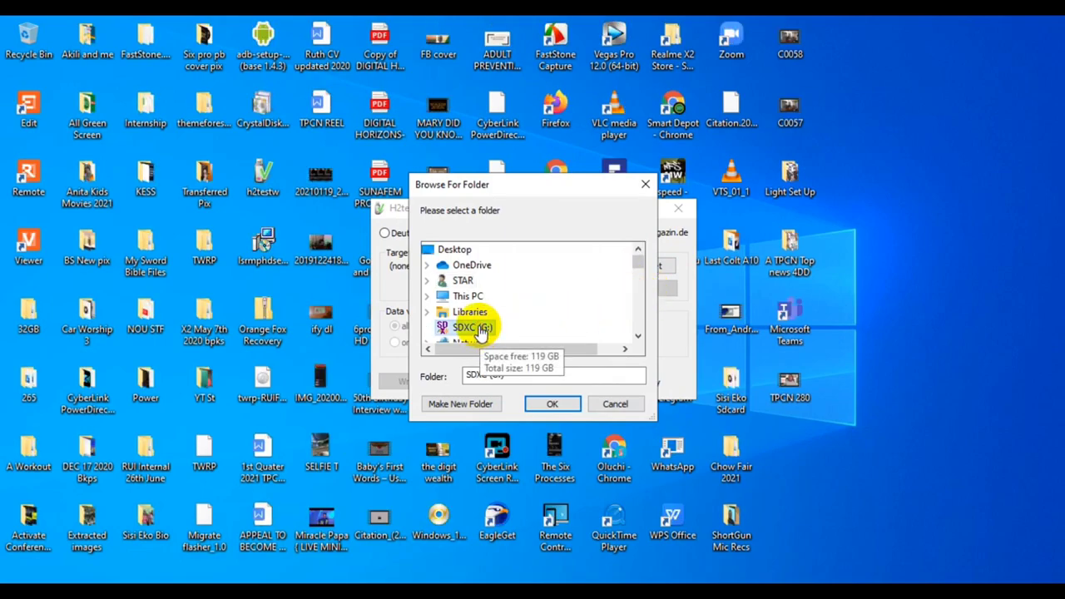
left_click(553, 404)
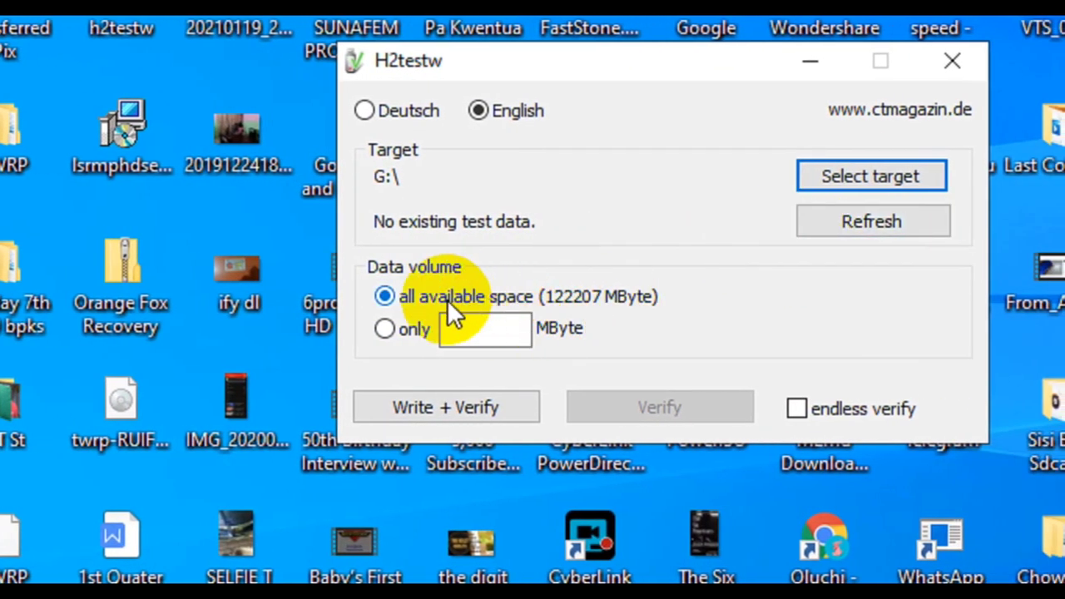
mouse_move(420, 296)
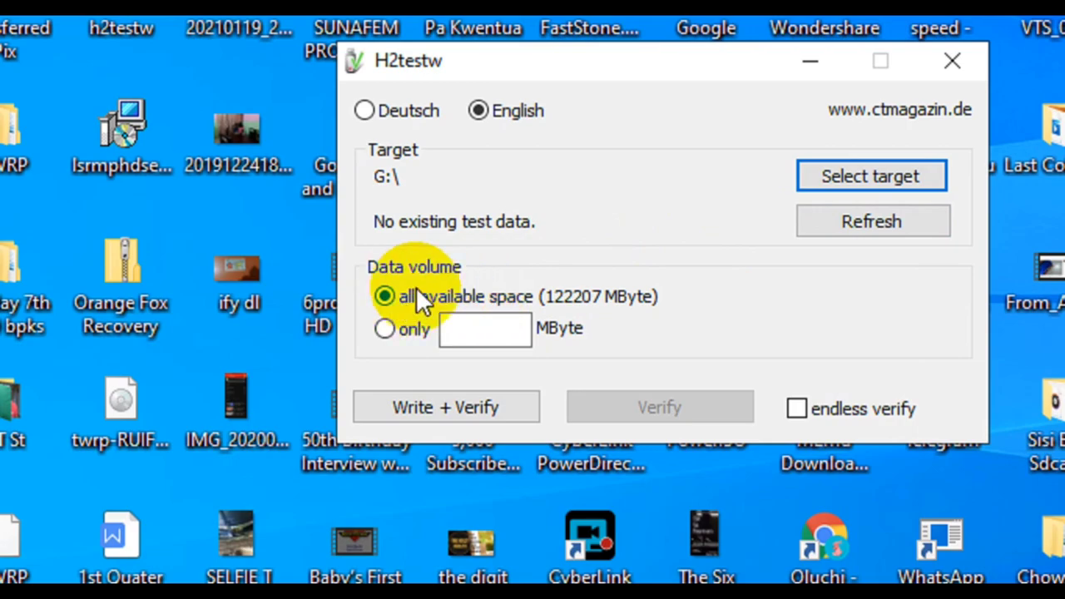
mouse_move(446, 406)
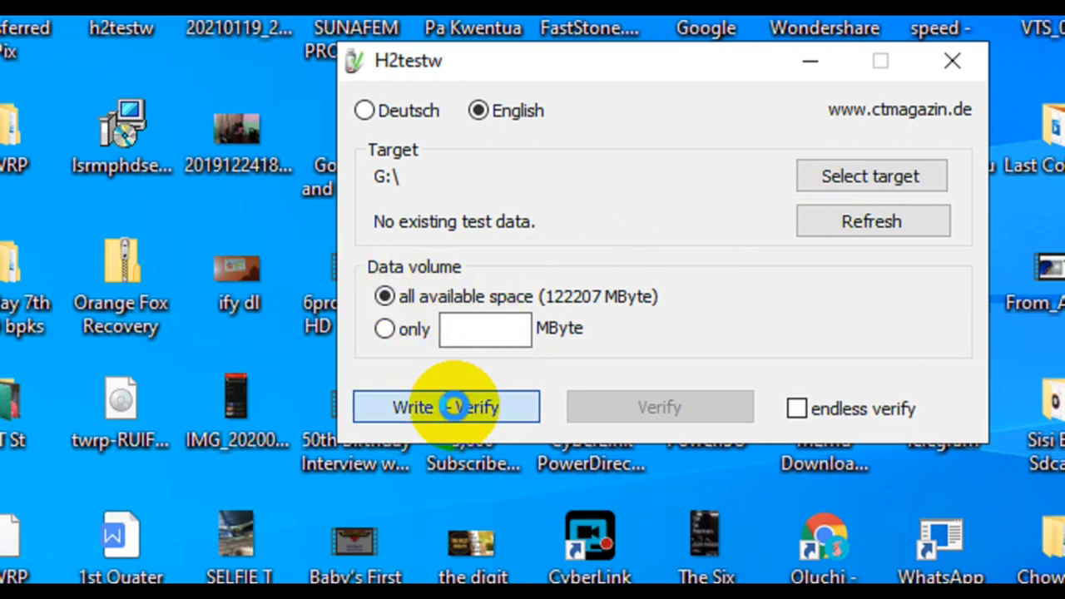
- Start a Write + Verify test of all available space on G:
left_click(446, 406)
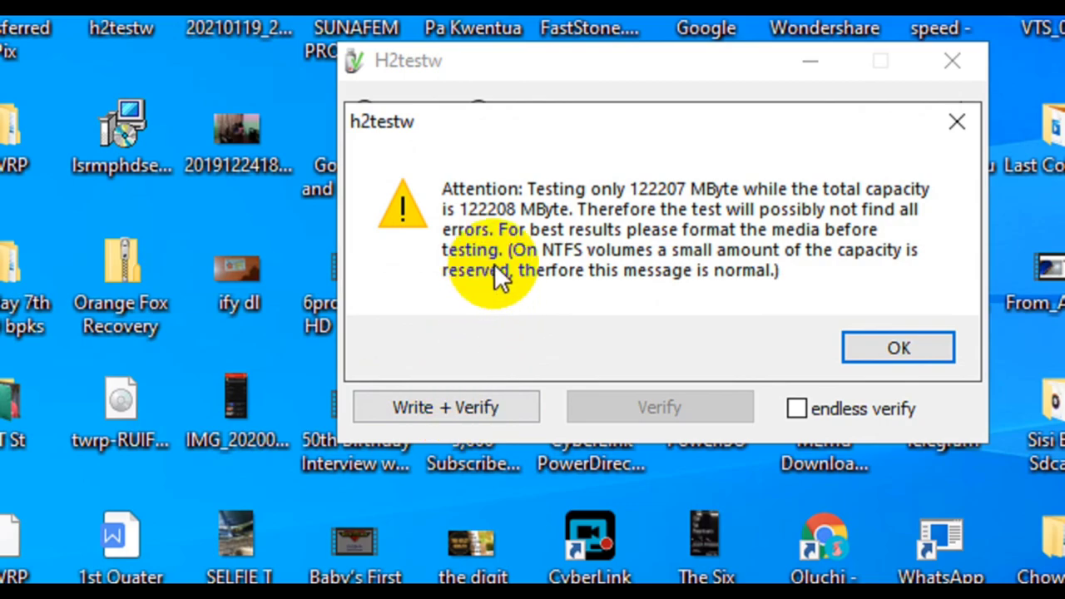
mouse_move(736, 231)
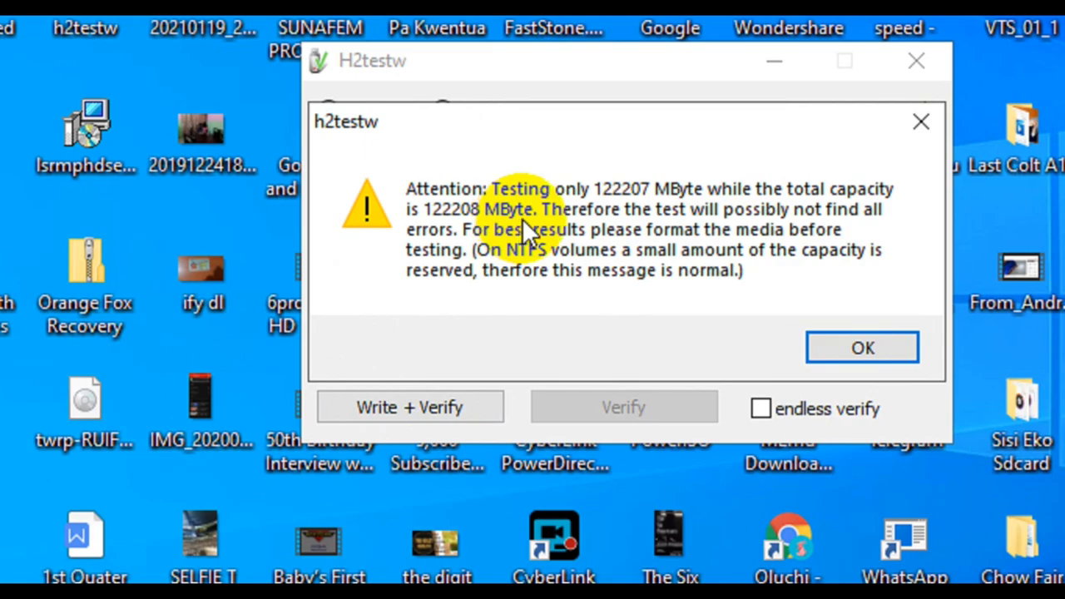
mouse_move(619, 199)
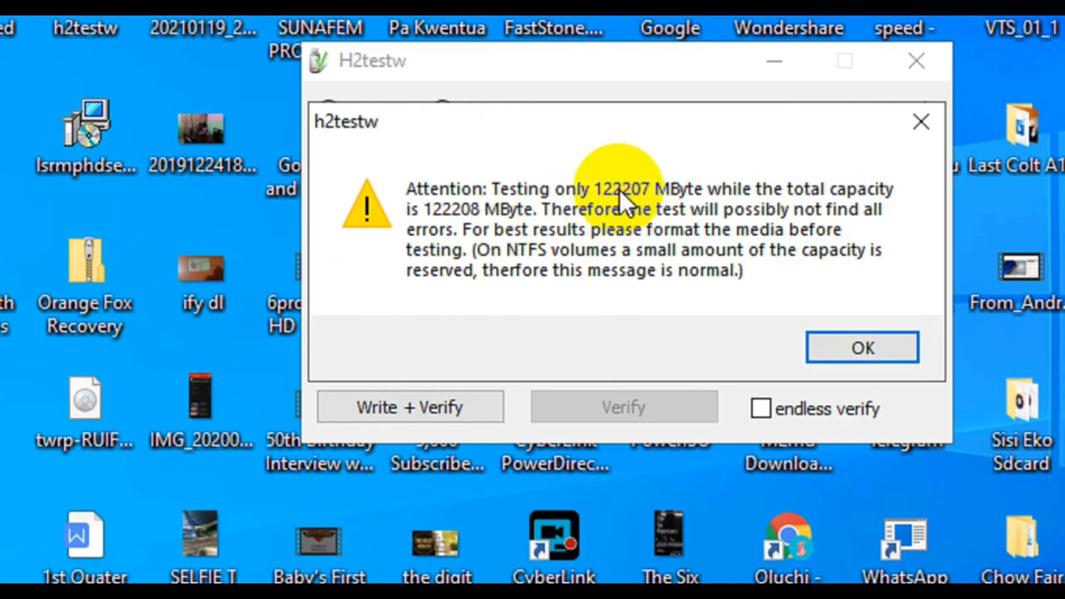
mouse_move(652, 220)
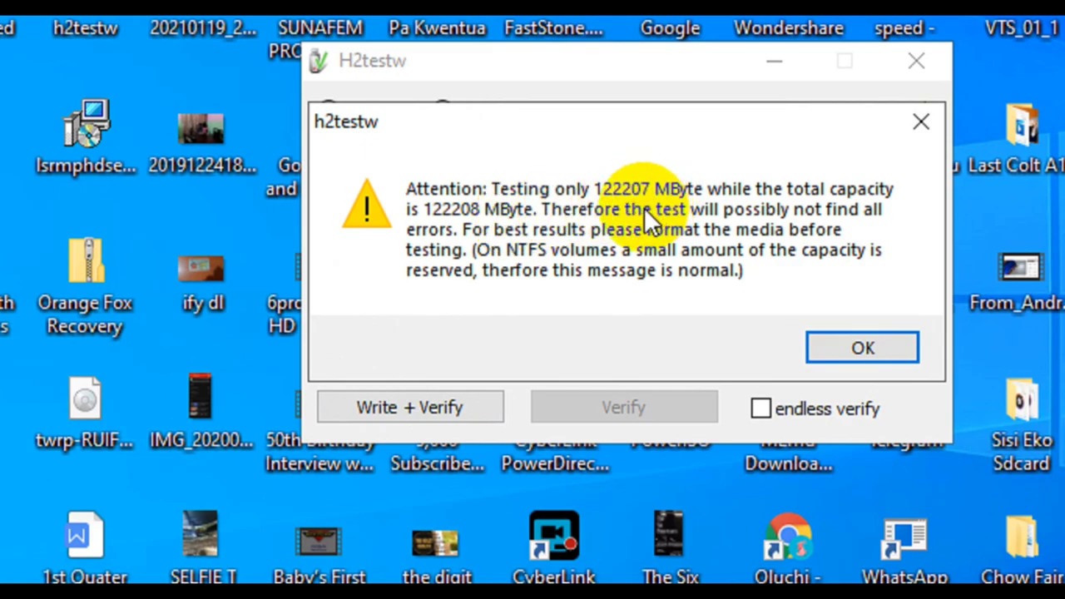
mouse_move(591, 266)
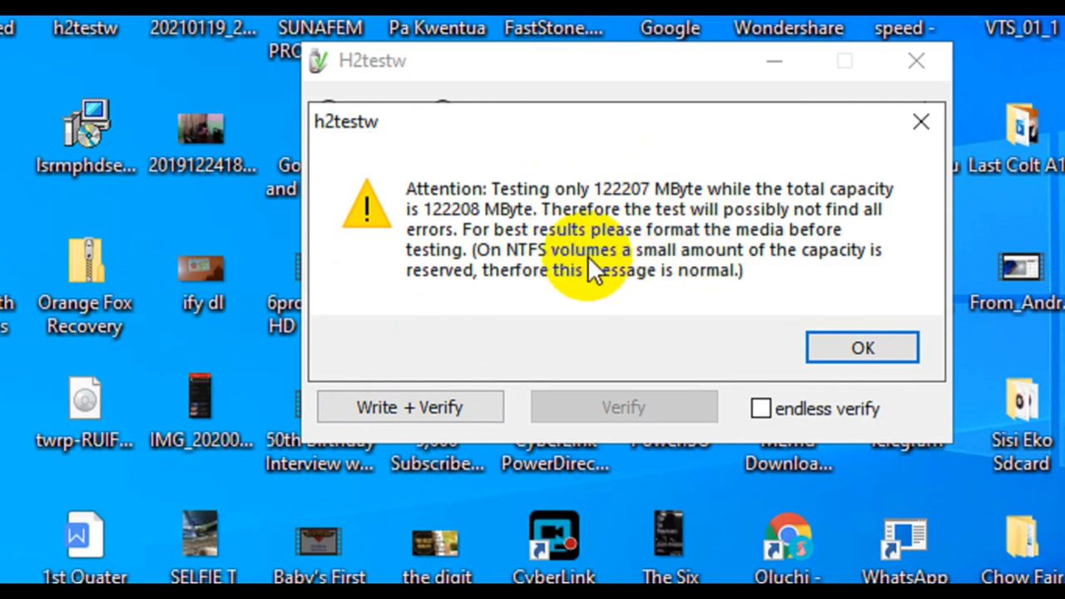
mouse_move(732, 286)
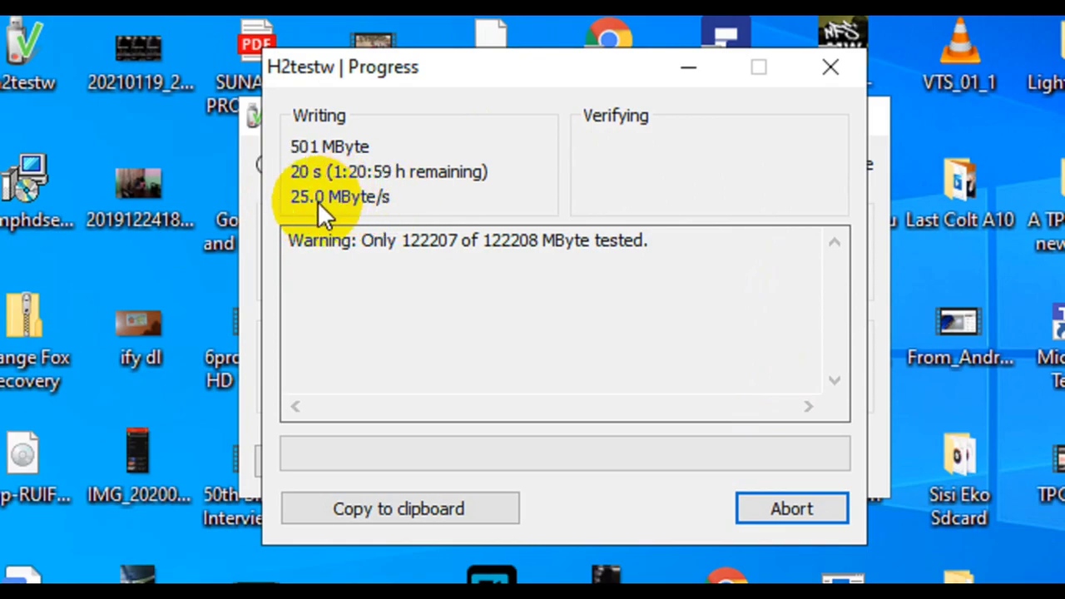
mouse_move(399, 213)
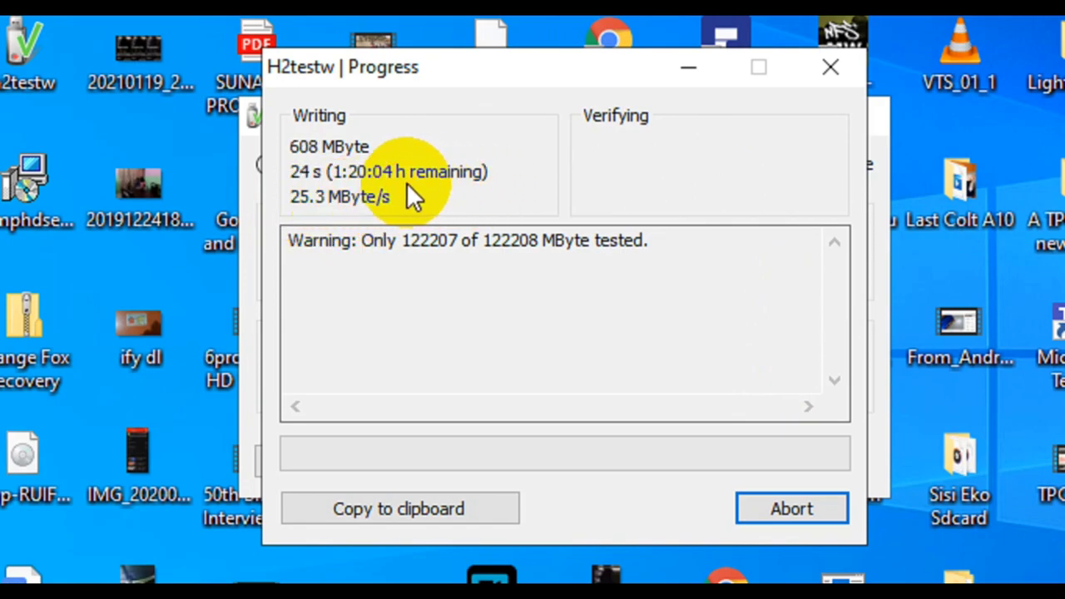
mouse_move(457, 183)
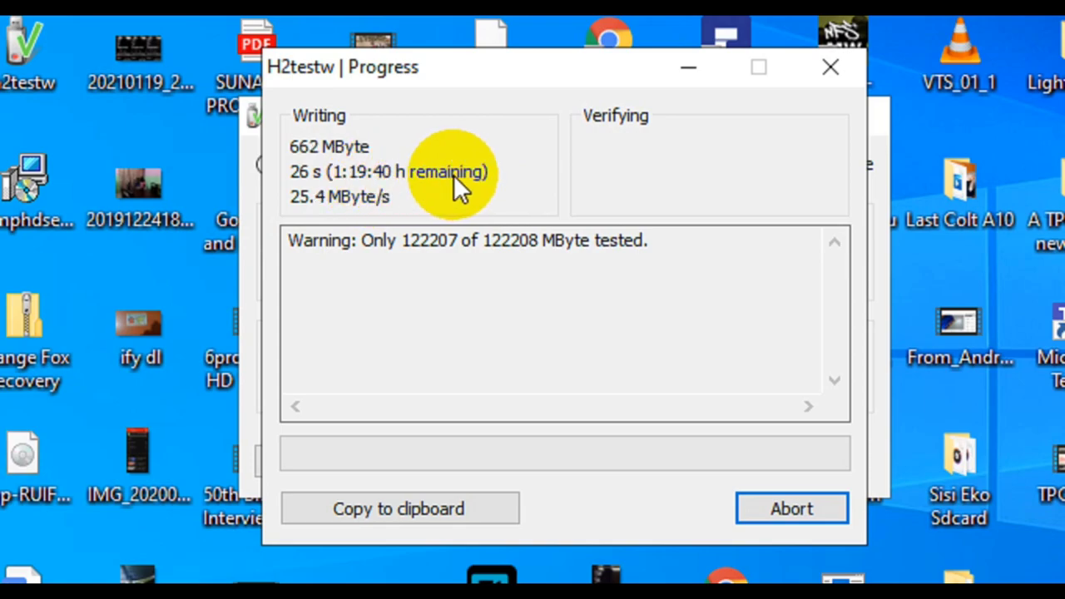
mouse_move(640, 174)
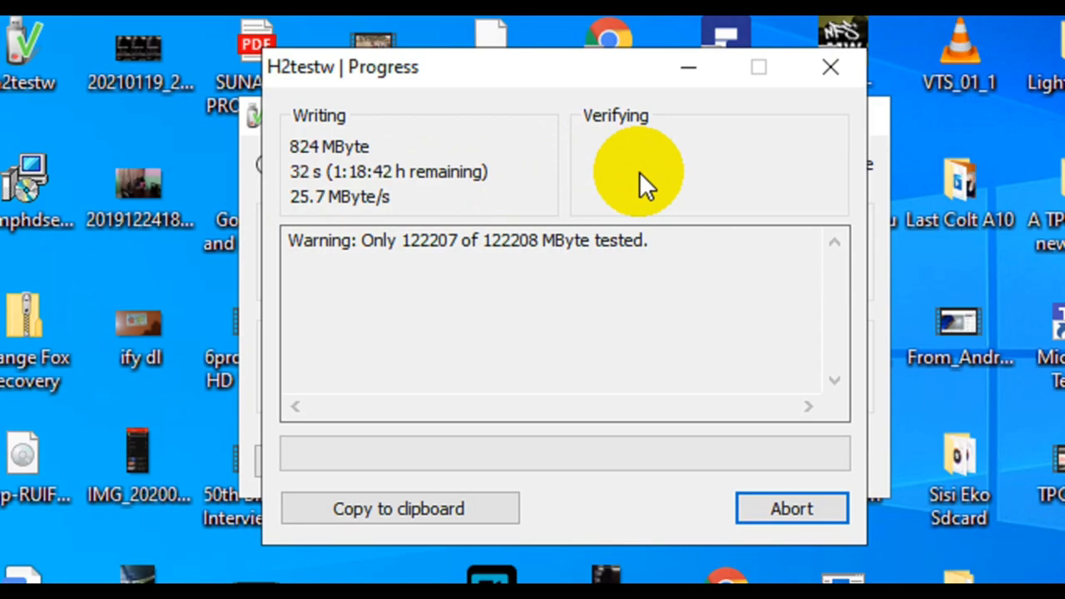
mouse_move(424, 241)
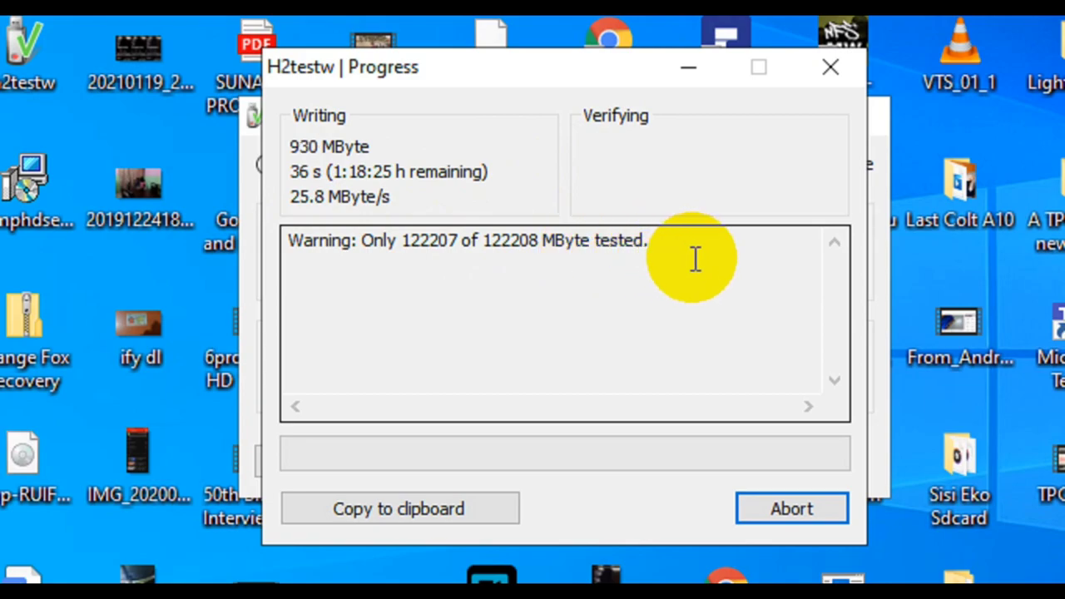
mouse_move(499, 200)
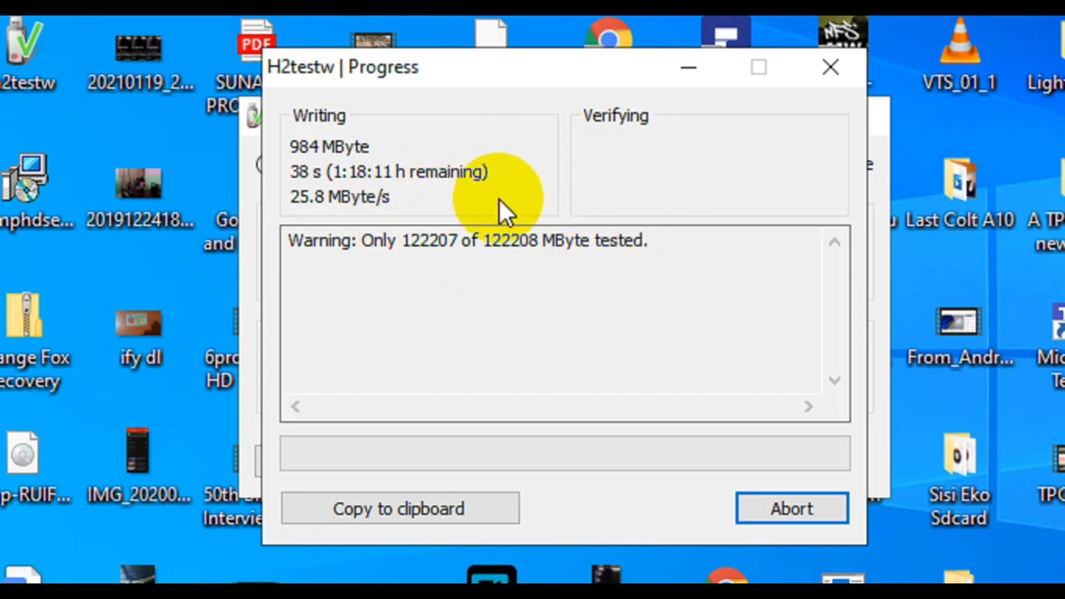
mouse_move(632, 345)
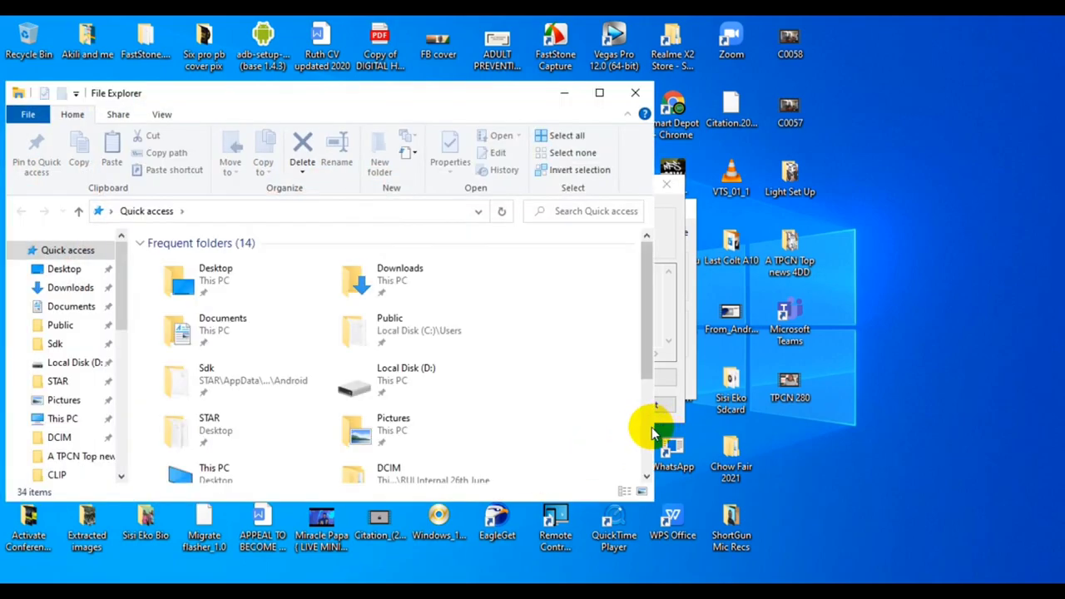
- Browse from This PC into SDXC (G:) and look through its 1 GB .h2w test files
scroll("down", 3)
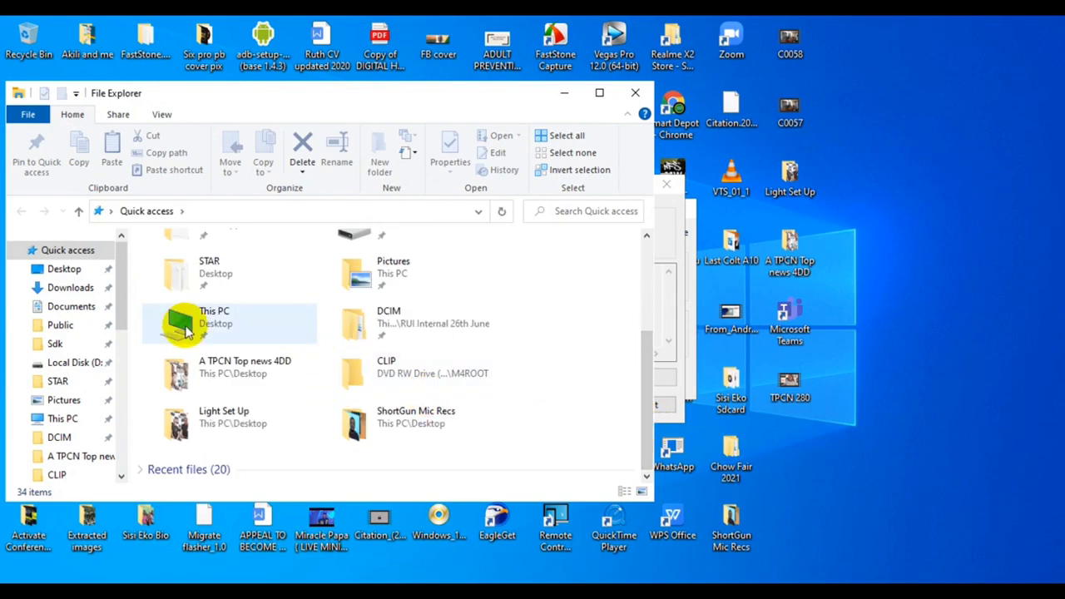
double_click(213, 316)
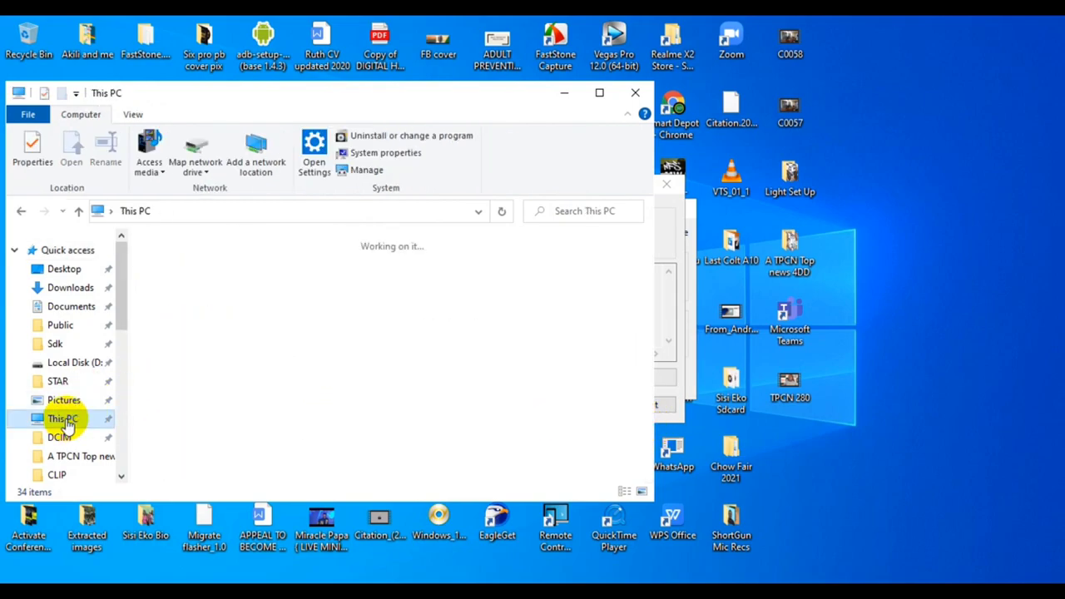
left_click(63, 419)
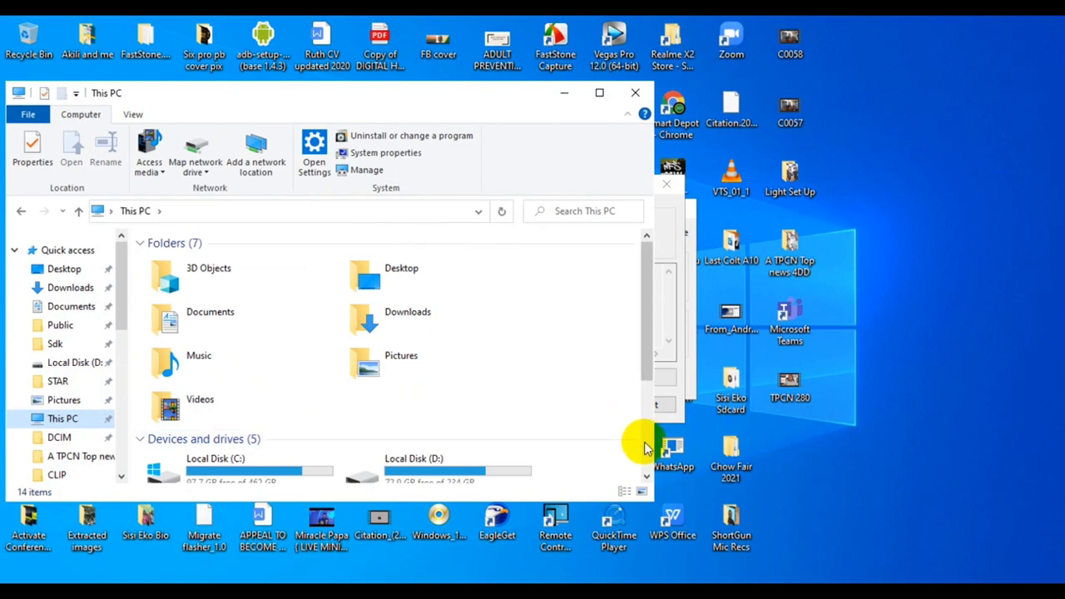
scroll("down", 3)
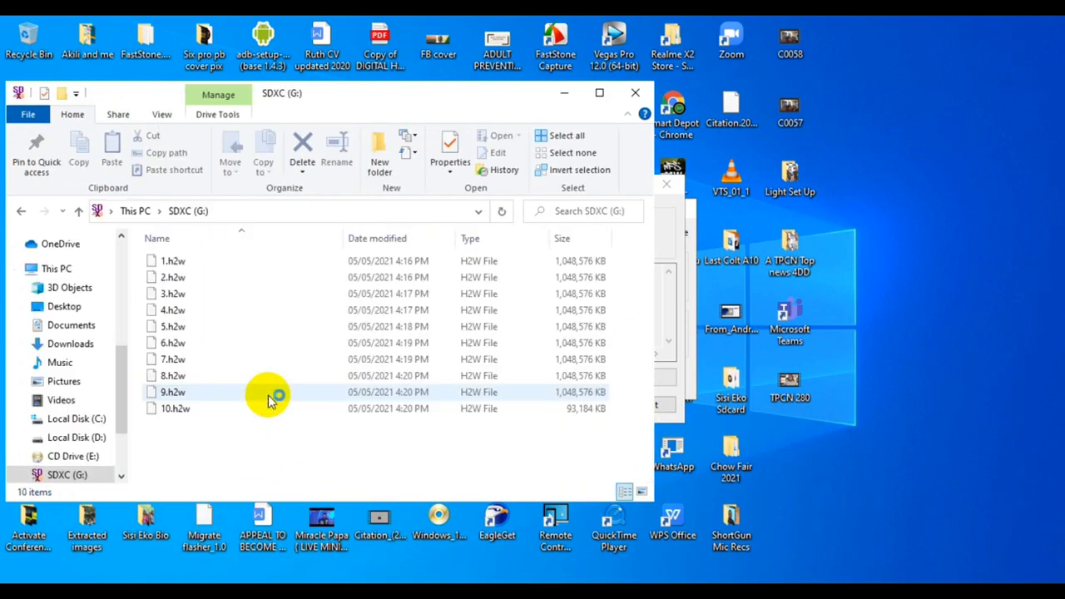
mouse_move(303, 380)
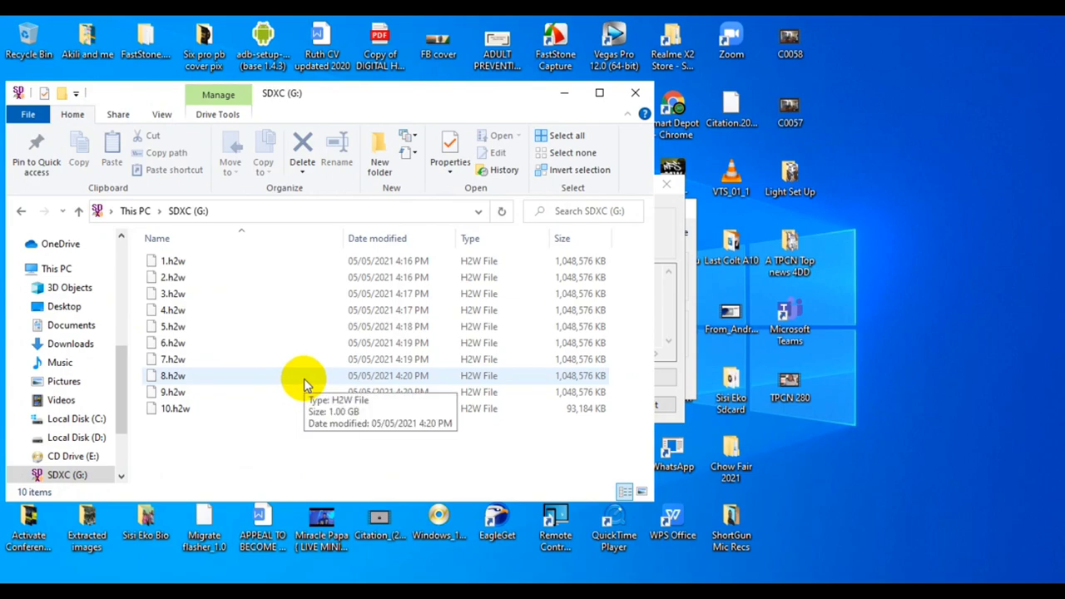
mouse_move(266, 348)
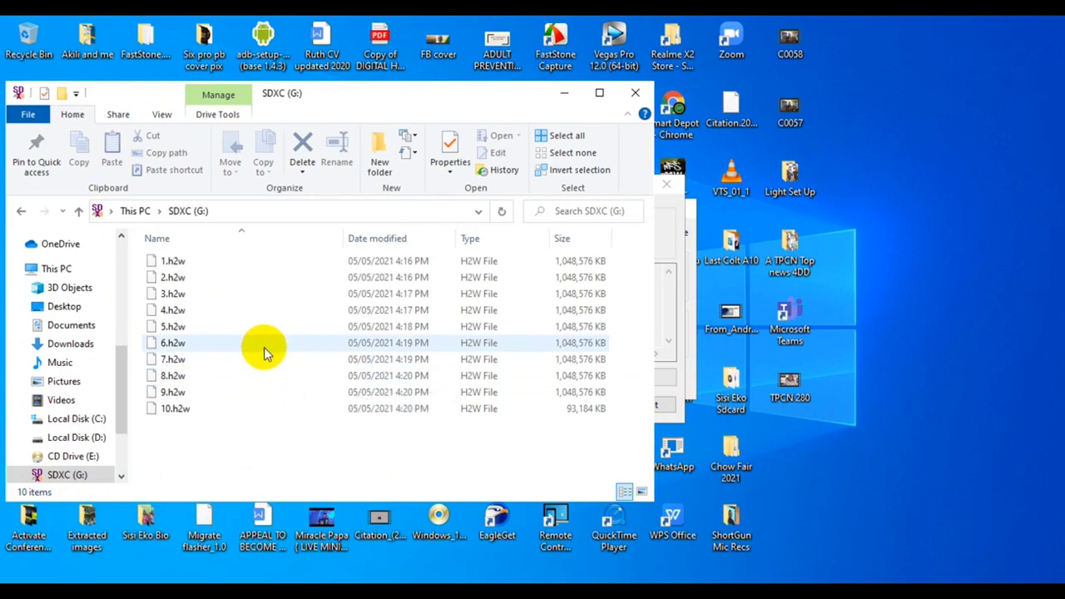
mouse_move(559, 350)
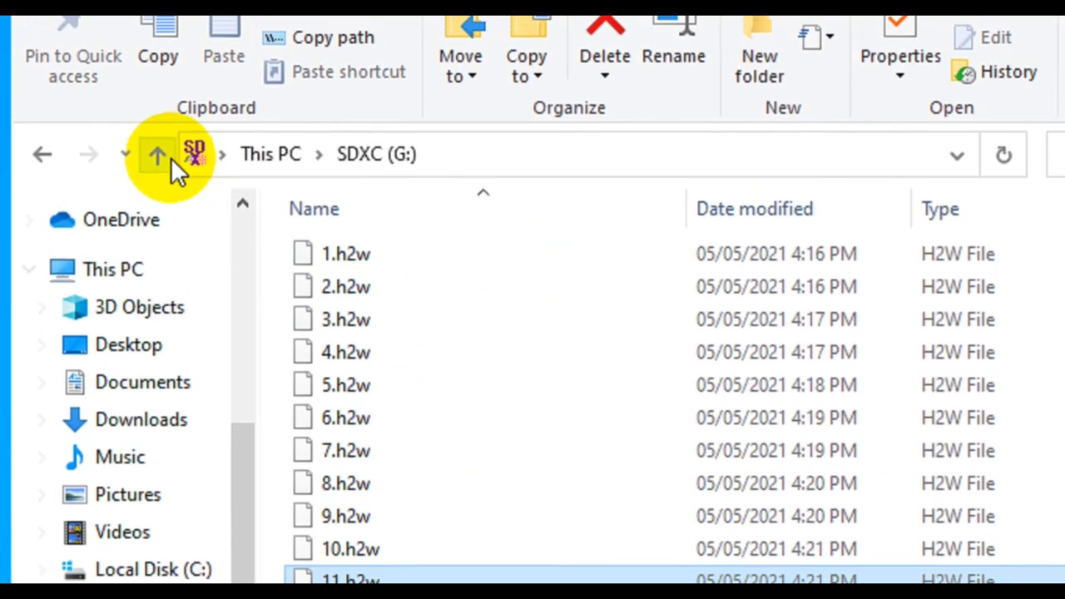
left_click(156, 153)
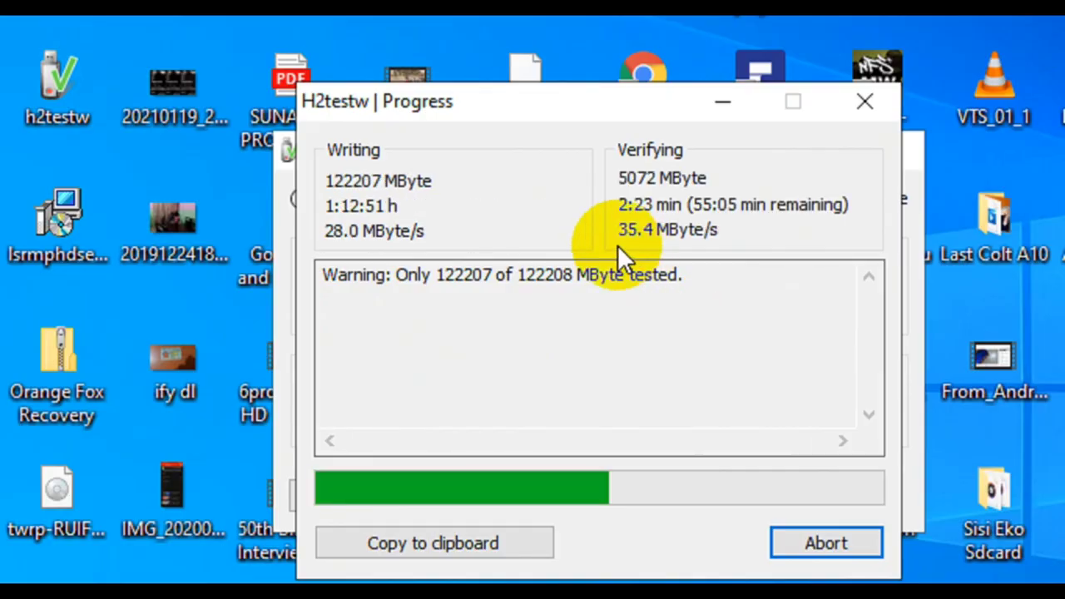
mouse_move(696, 233)
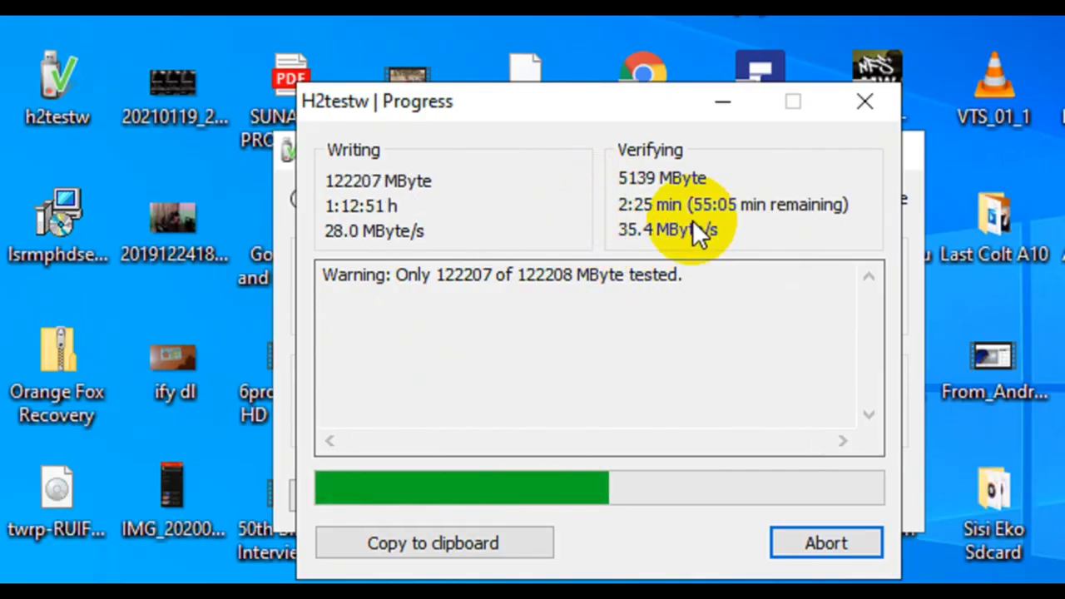
mouse_move(396, 258)
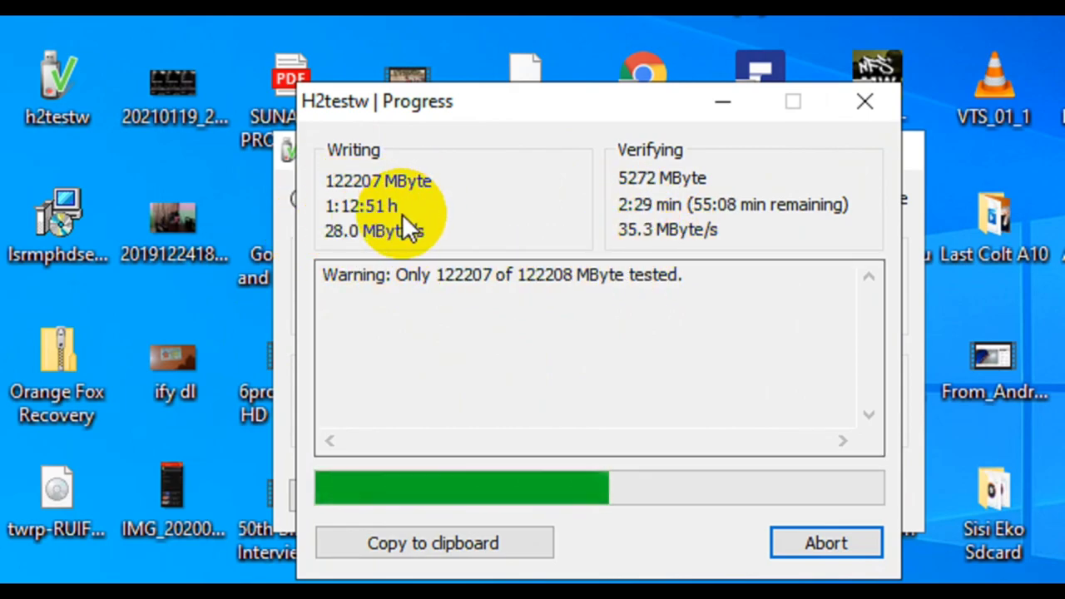
mouse_move(666, 241)
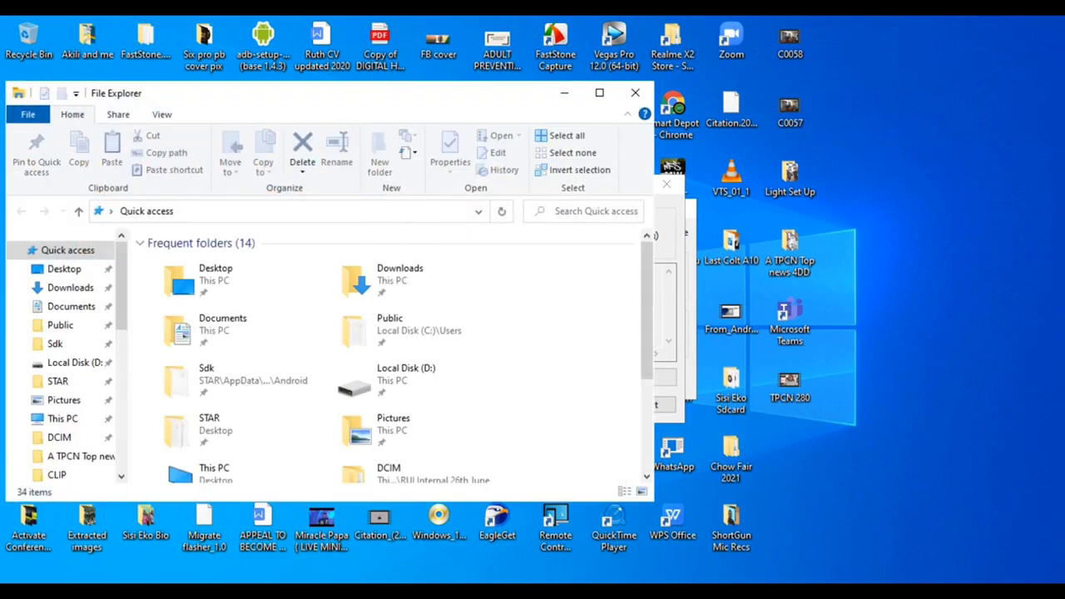
- Reopen SDXC (G:) from This PC and scroll down the .h2w files to 120.h2w
left_click(63, 419)
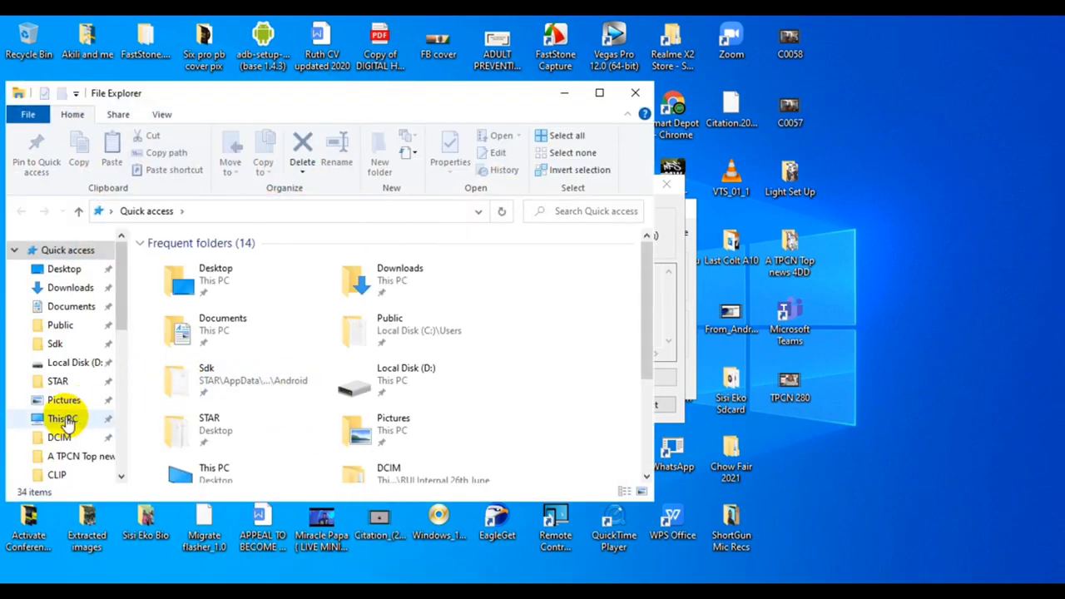
left_click(63, 419)
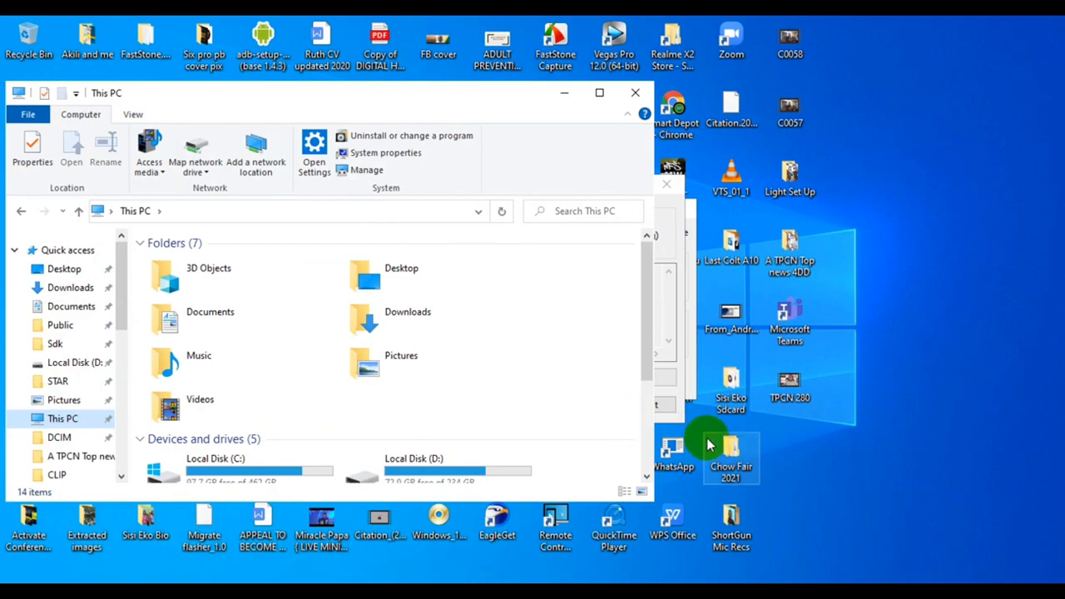
scroll("down", 3)
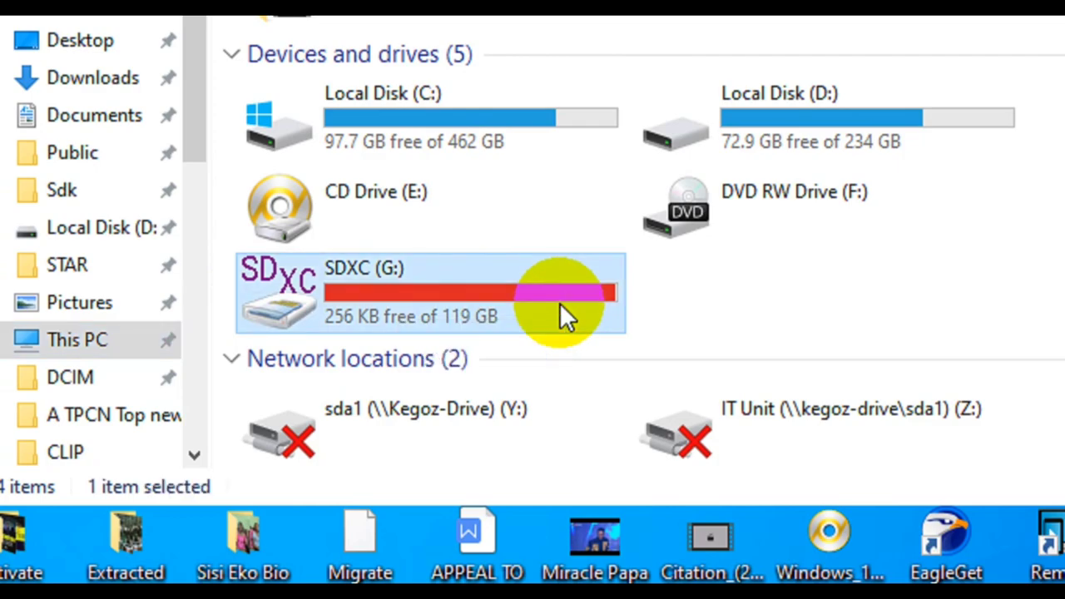
double_click(429, 293)
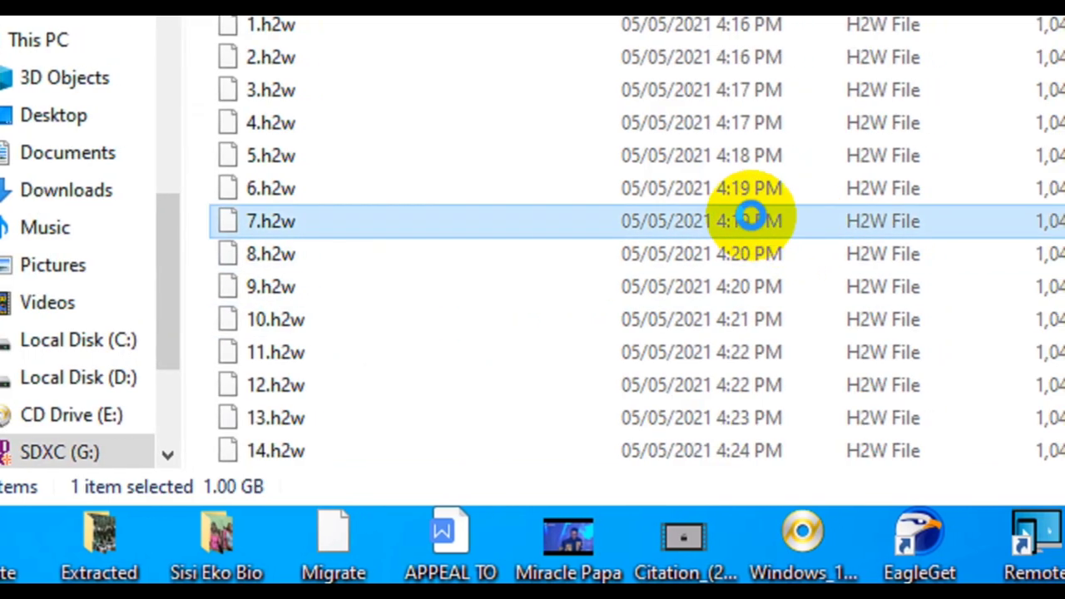
scroll("down", 3)
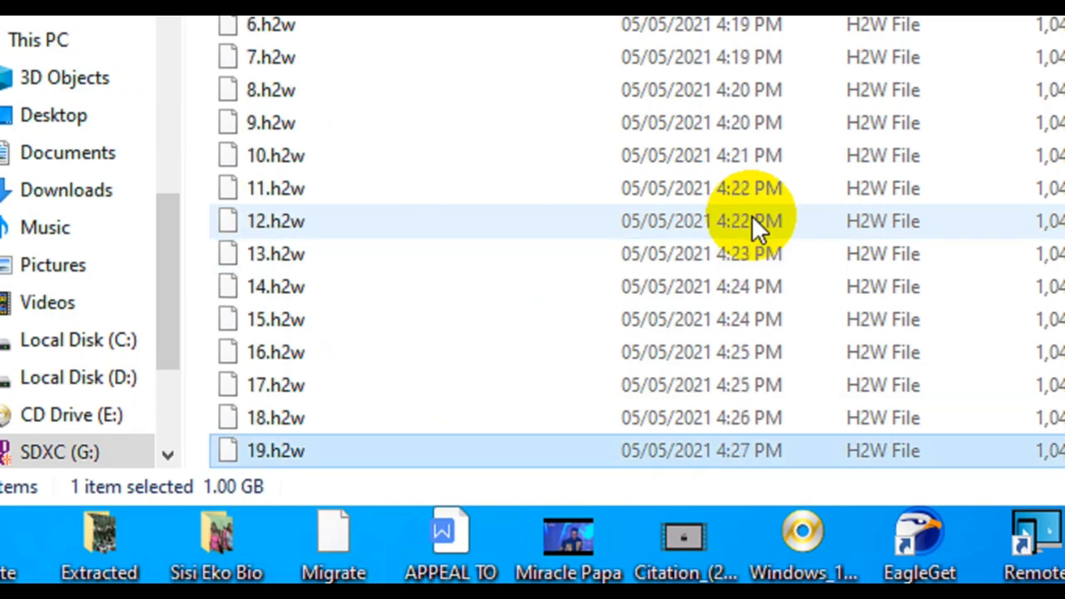
scroll("down", 3)
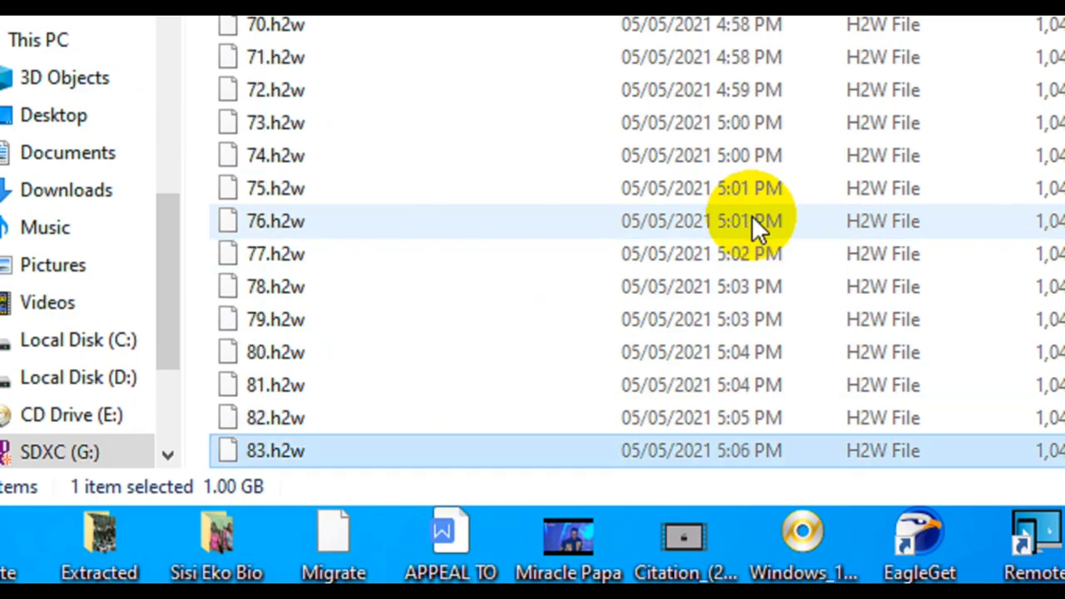
scroll("down", 3)
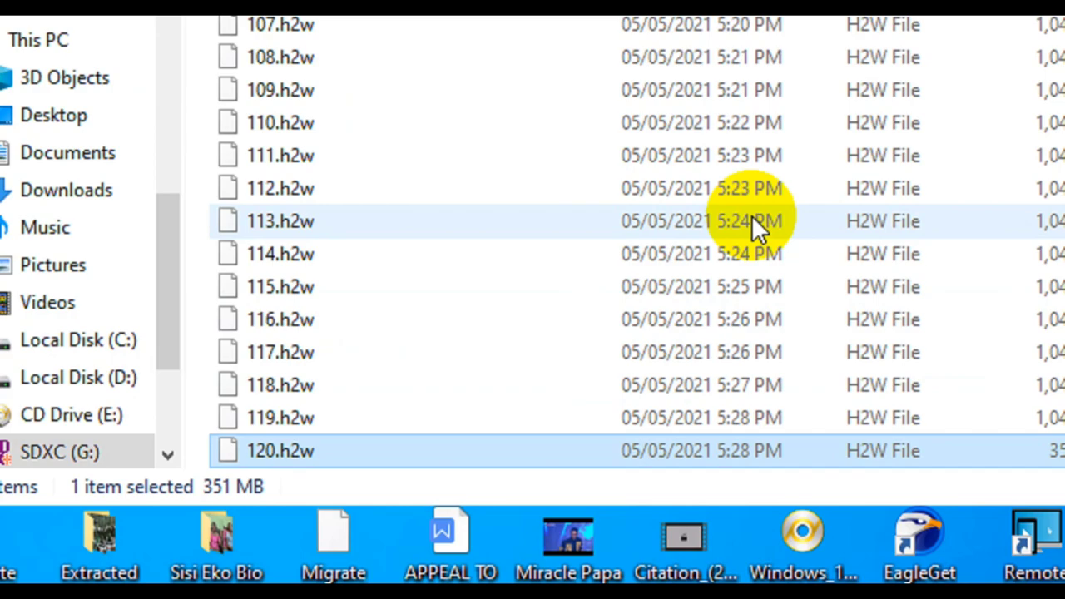
mouse_move(524, 449)
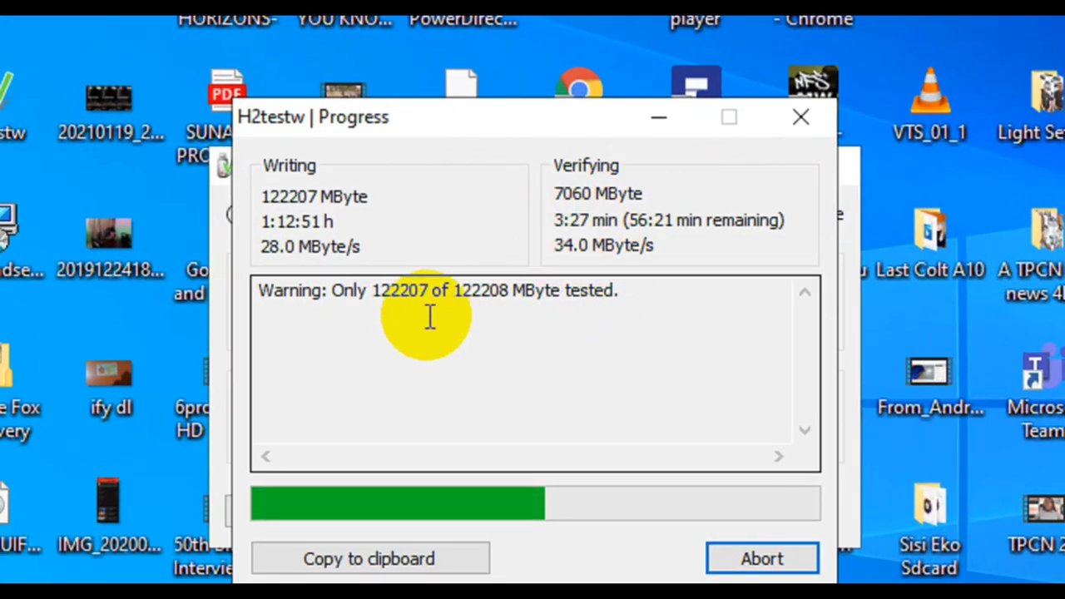
mouse_move(502, 326)
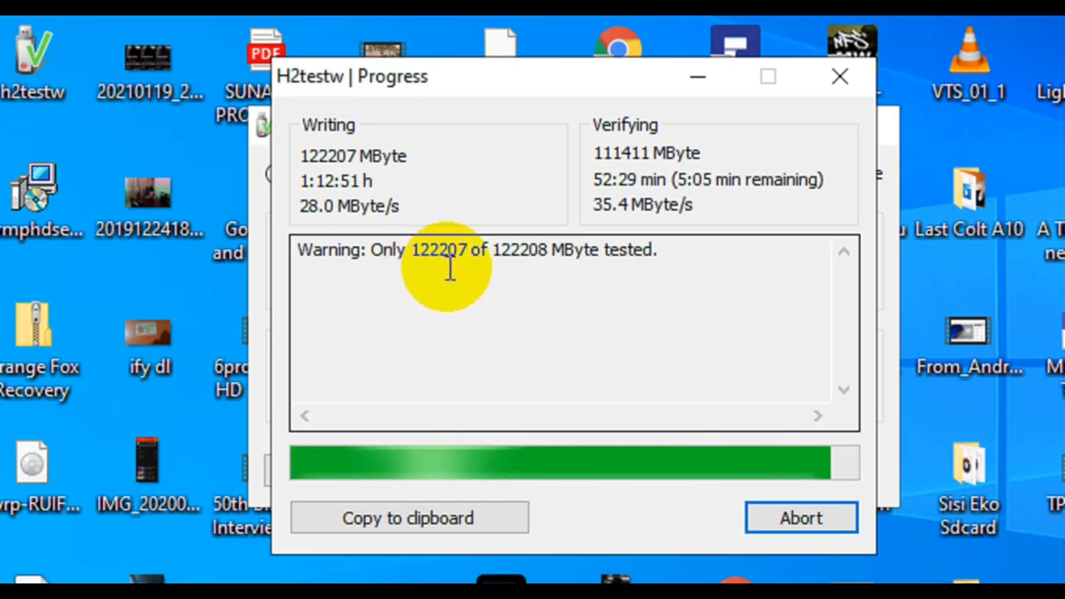
mouse_move(762, 324)
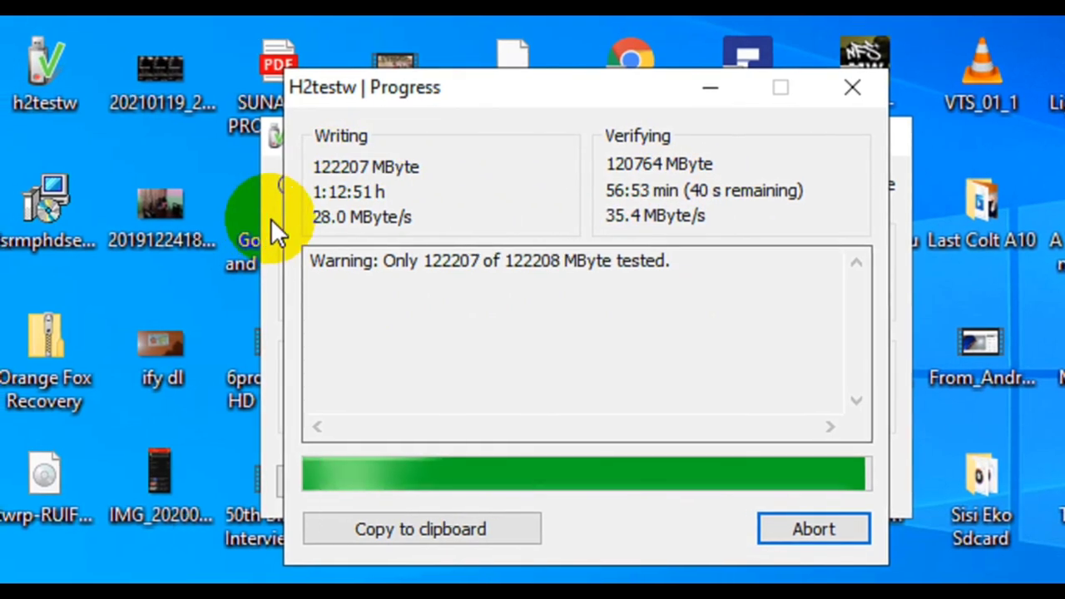
mouse_move(382, 220)
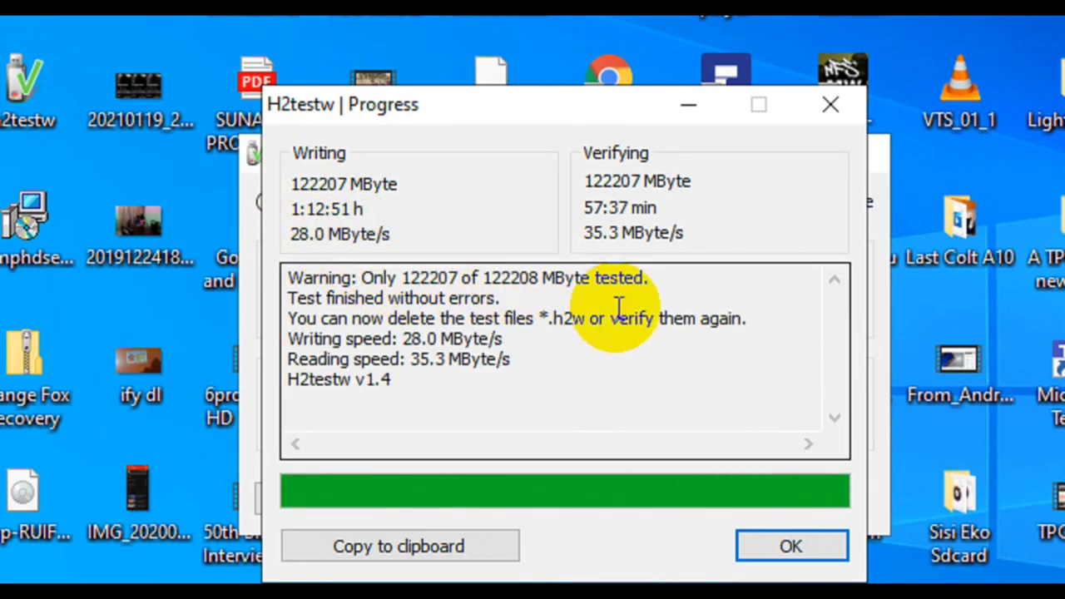
mouse_move(666, 208)
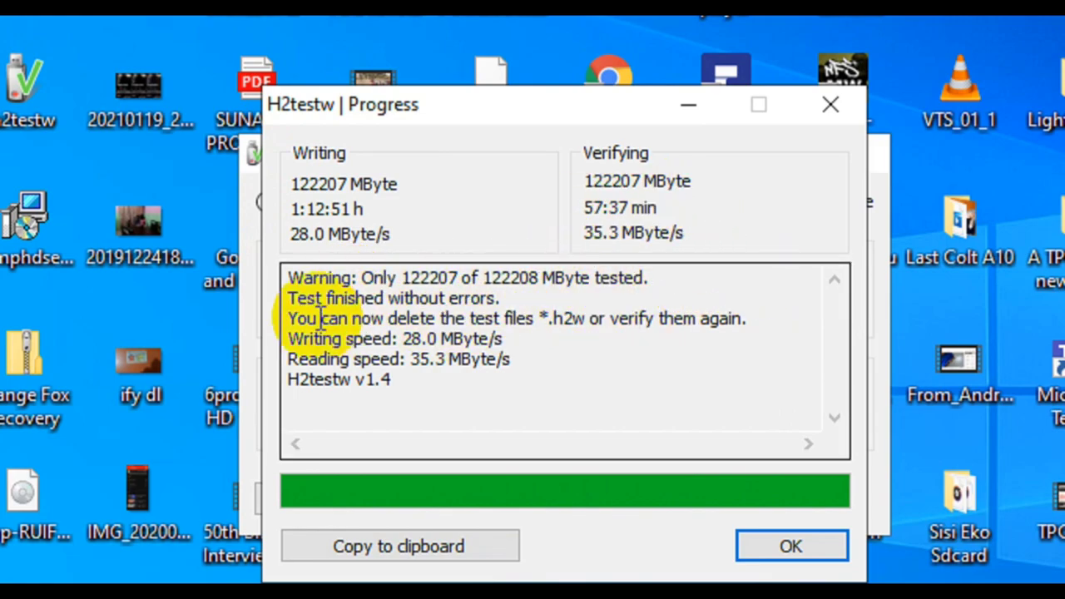
mouse_move(539, 360)
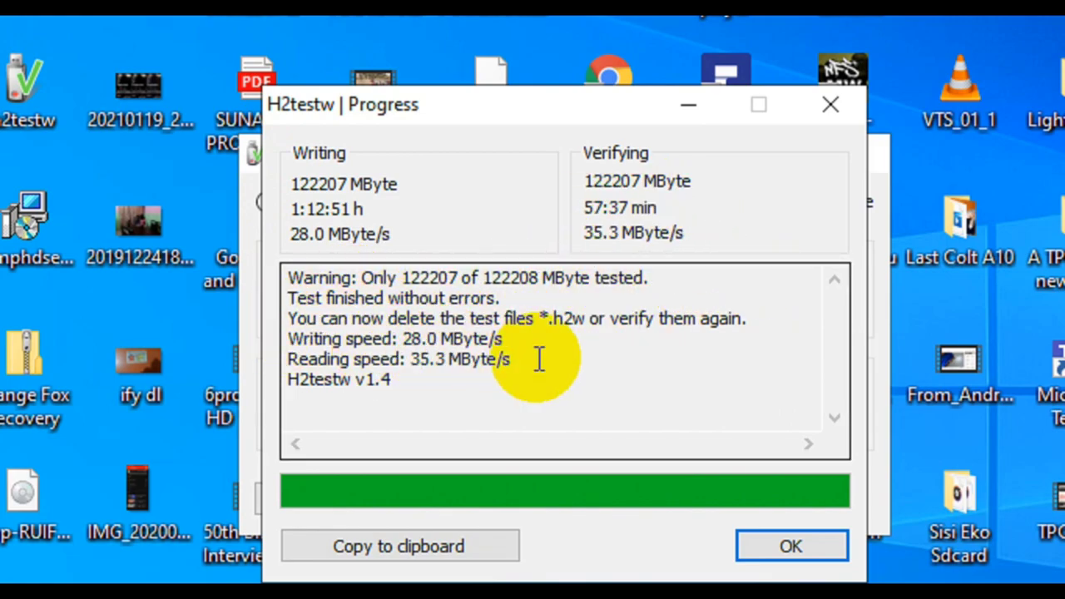
mouse_move(690, 317)
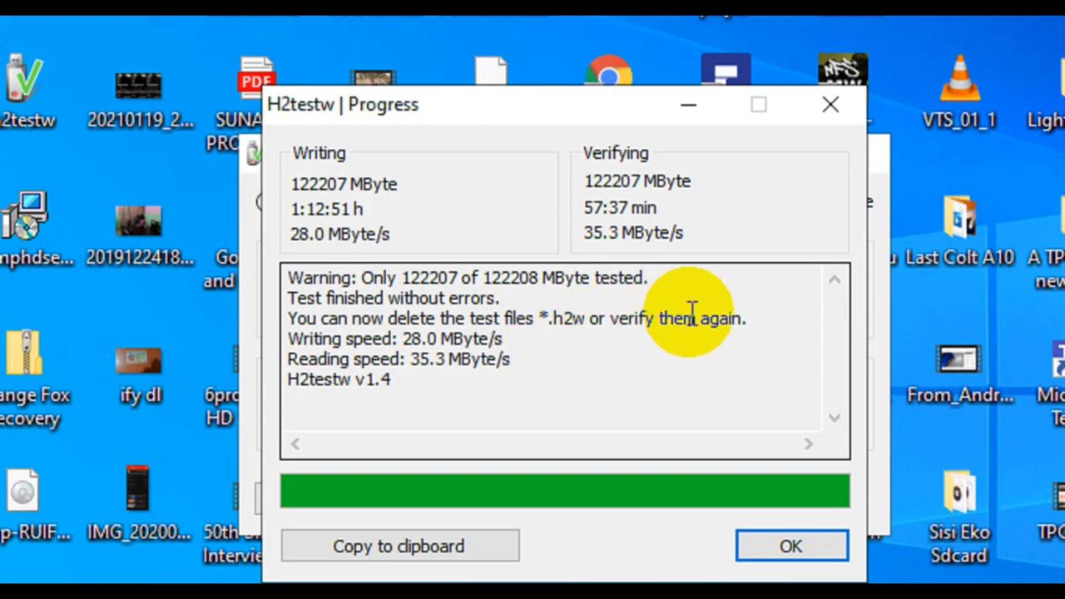
mouse_move(408, 383)
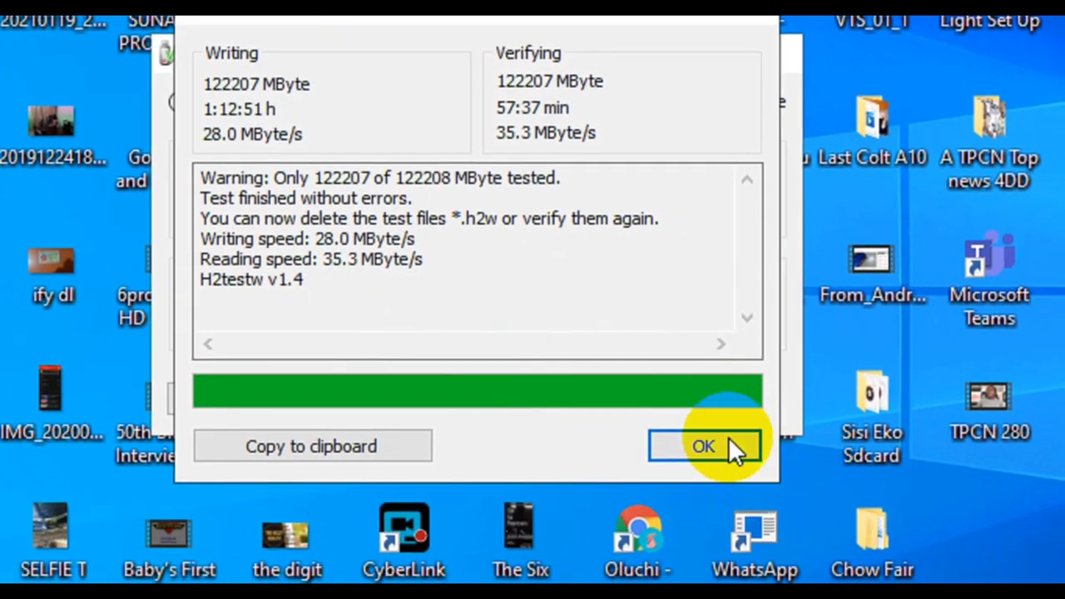
- Dismiss the 'Test finished without errors' report with OK
left_click(702, 446)
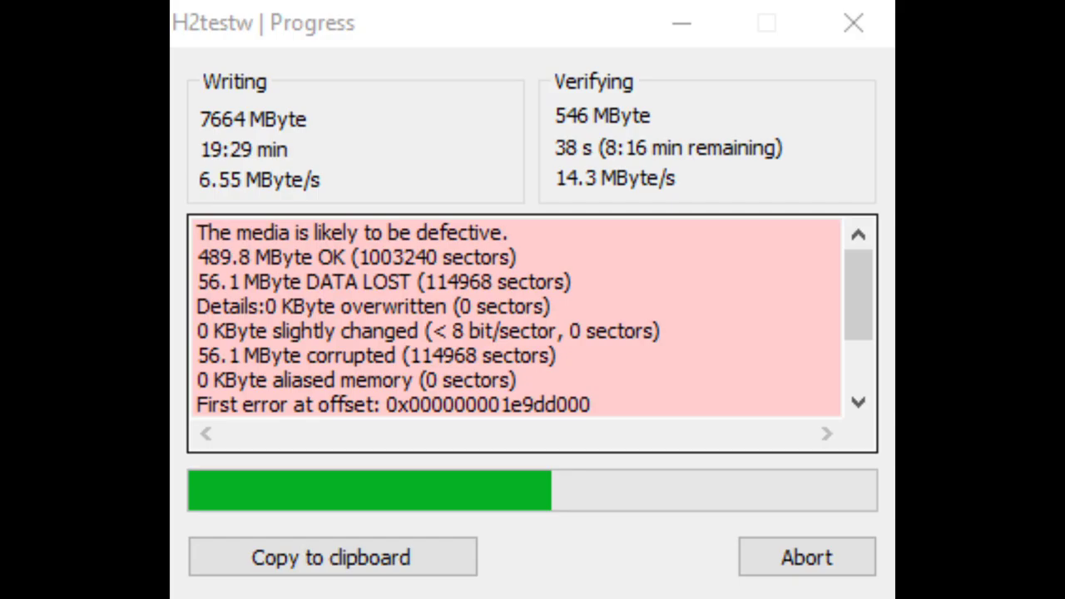